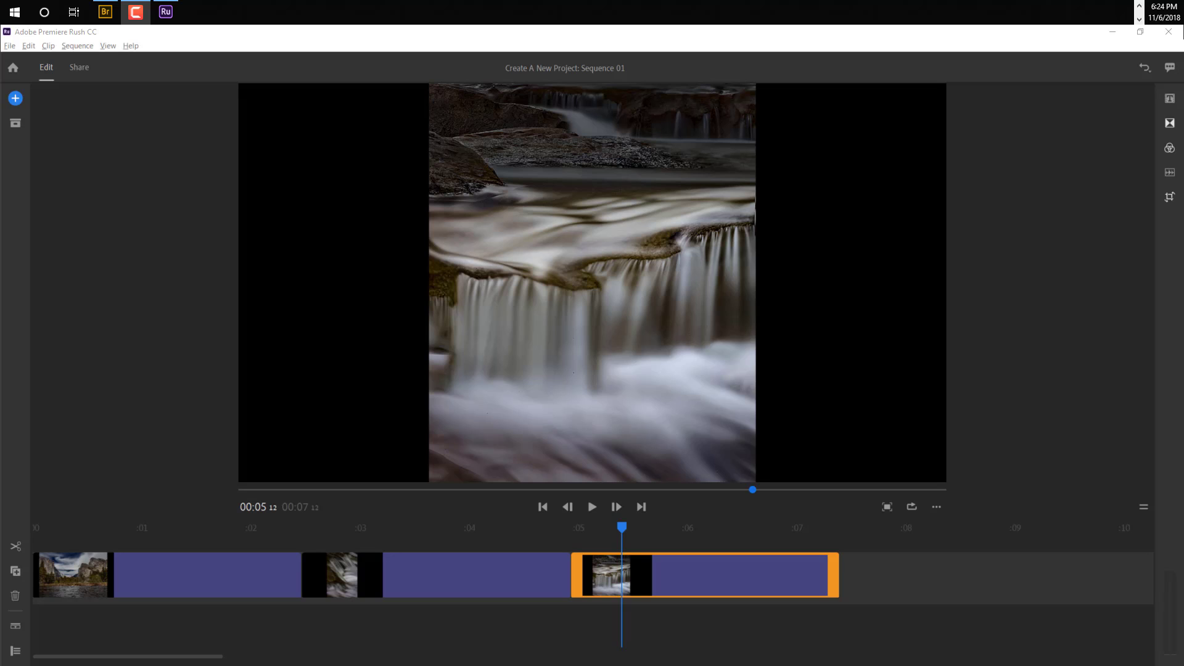
mouse_move(261, 239)
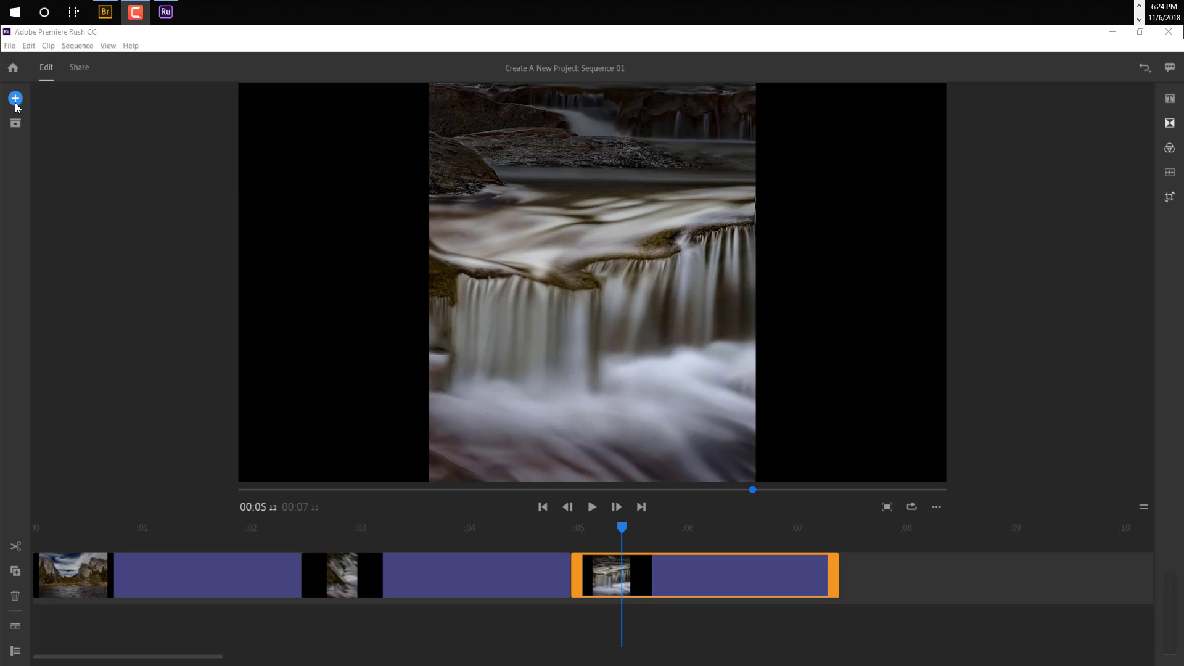
mouse_move(26, 99)
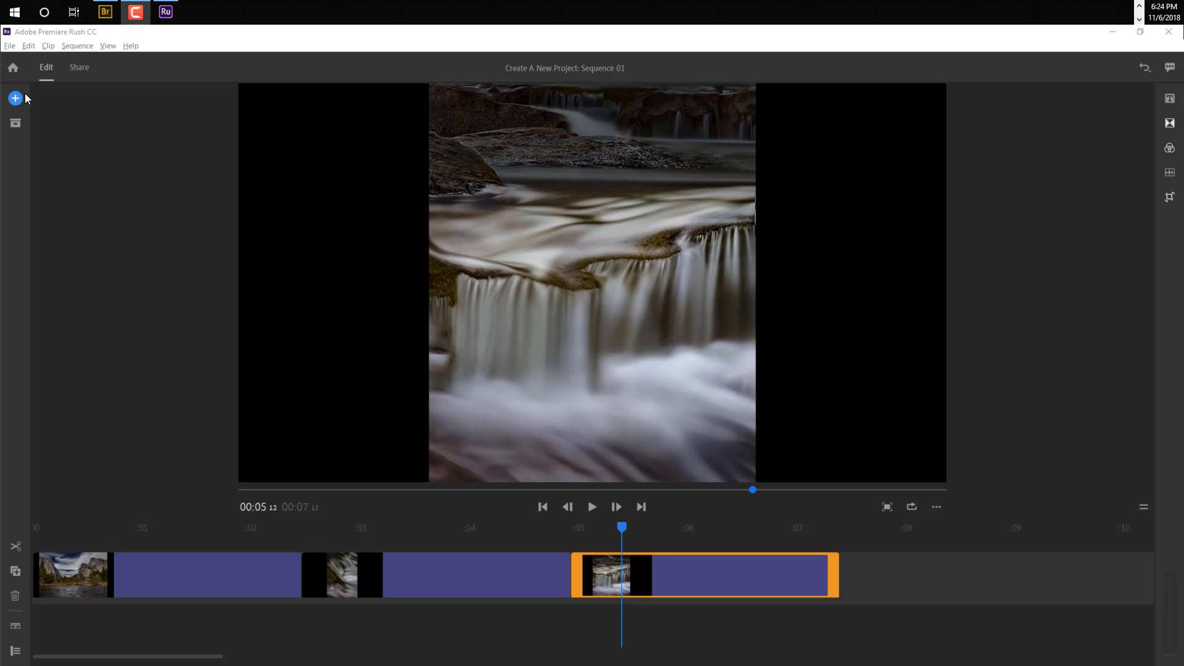
mouse_move(25, 112)
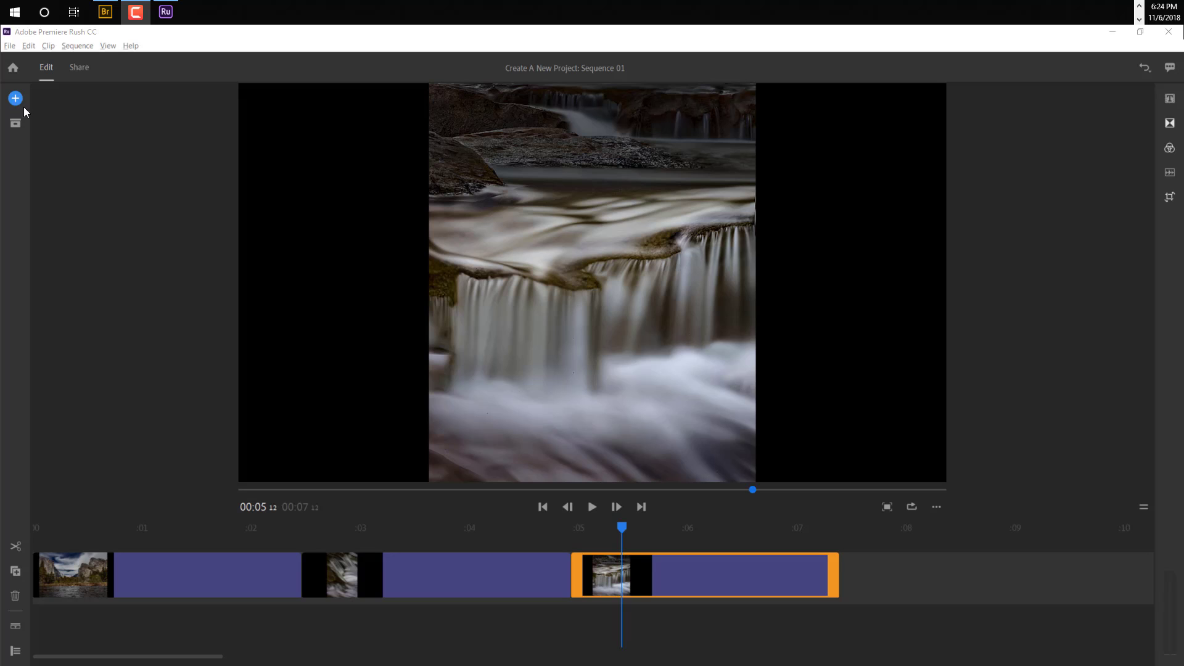
Step: Check the Add options, then show Project Assets: three images and Sequence 01
left_click(15, 98)
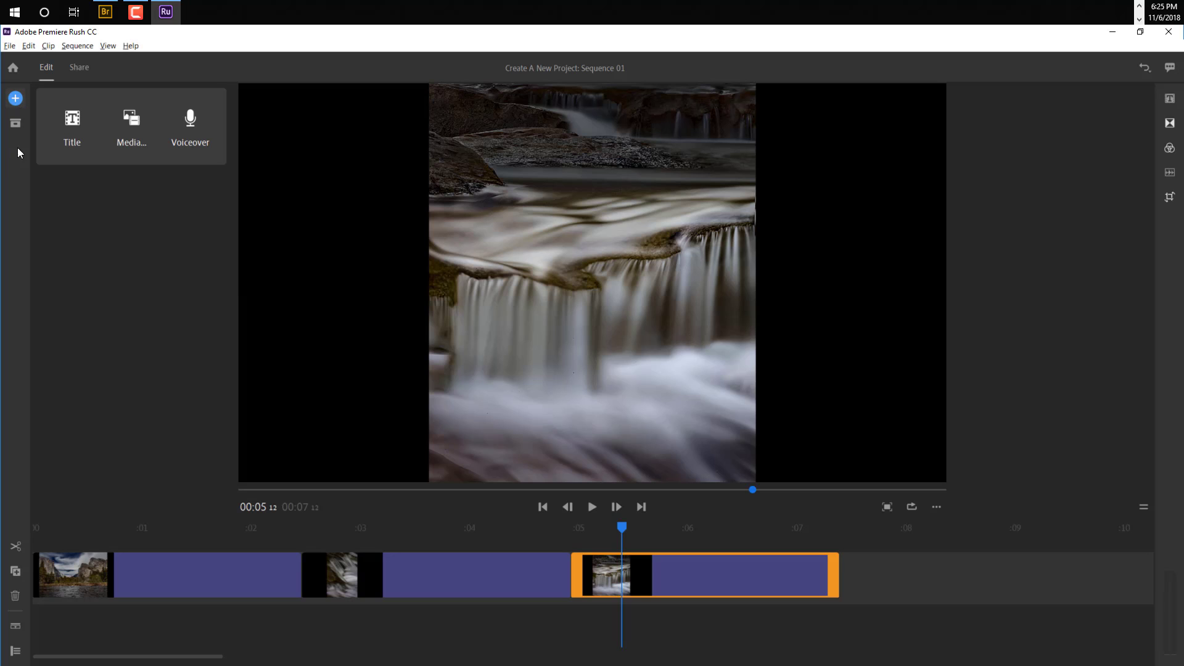
mouse_move(70, 140)
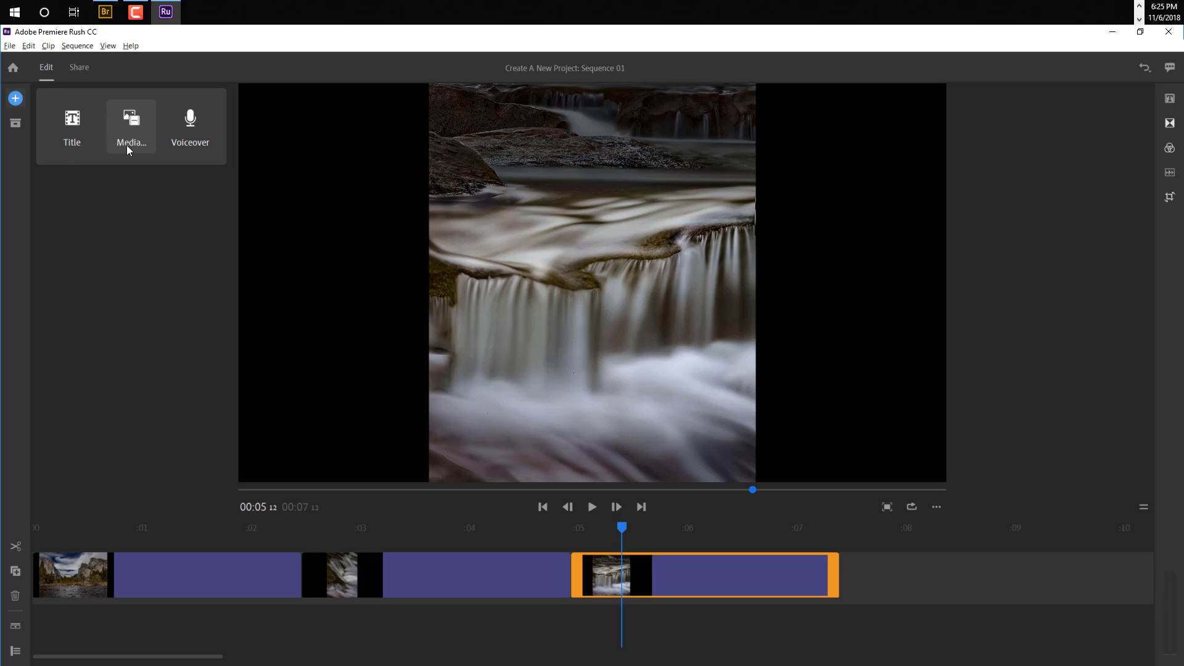
mouse_move(14, 127)
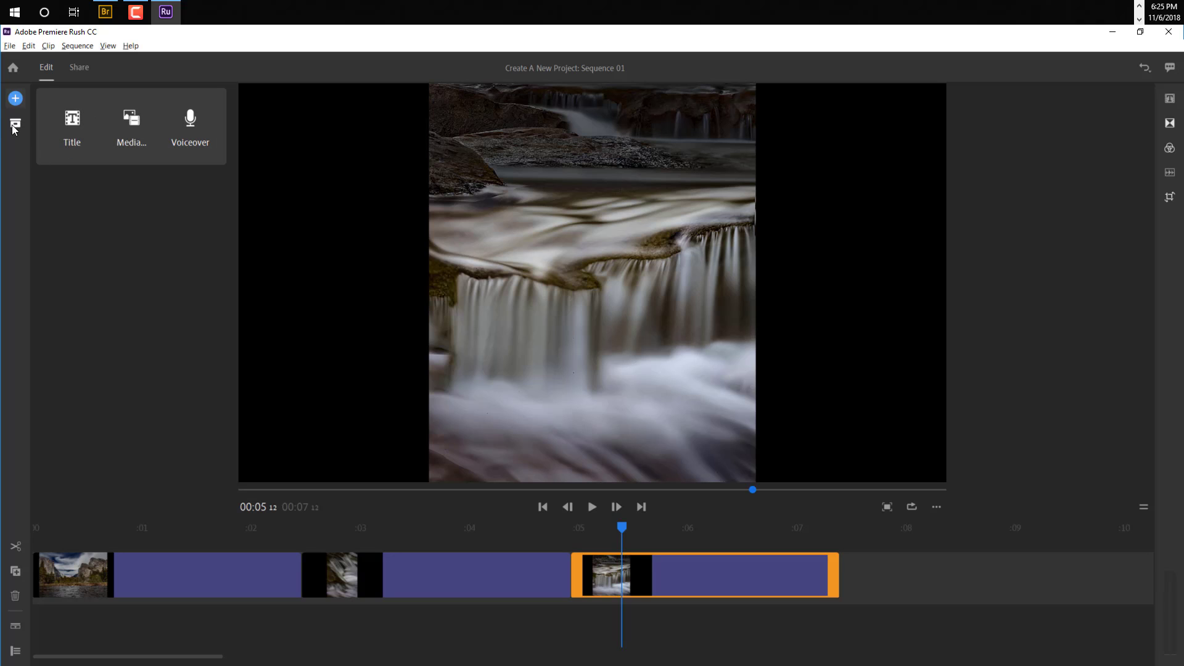
left_click(15, 122)
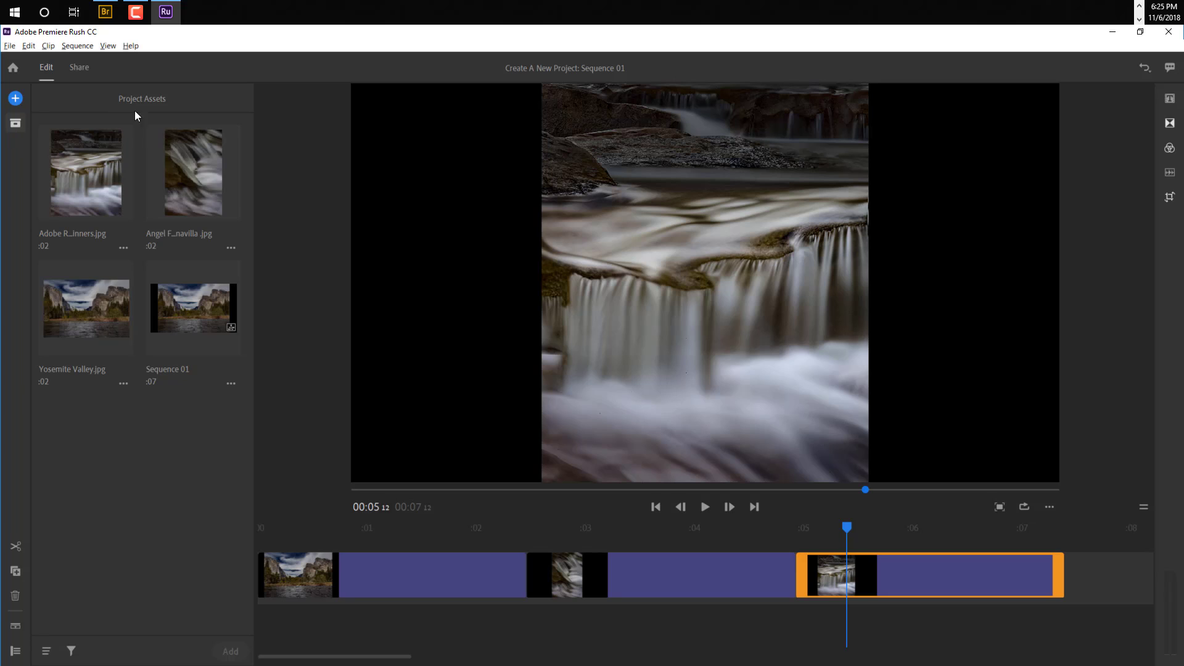
mouse_move(5, 124)
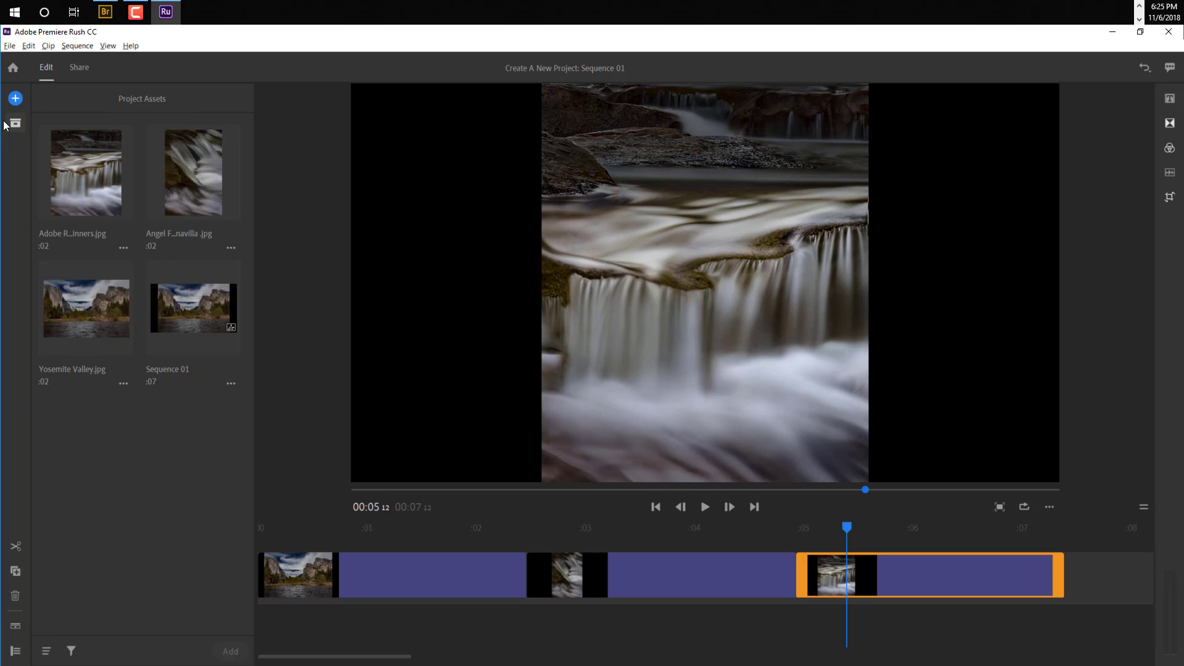
mouse_move(606, 430)
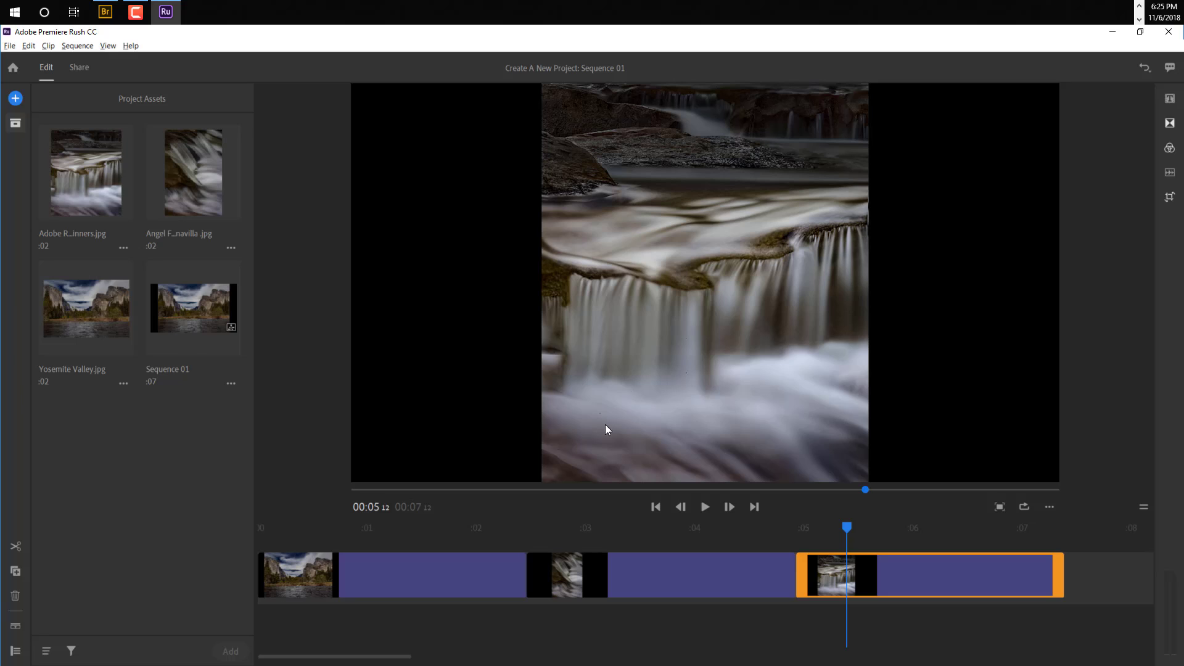
mouse_move(690, 449)
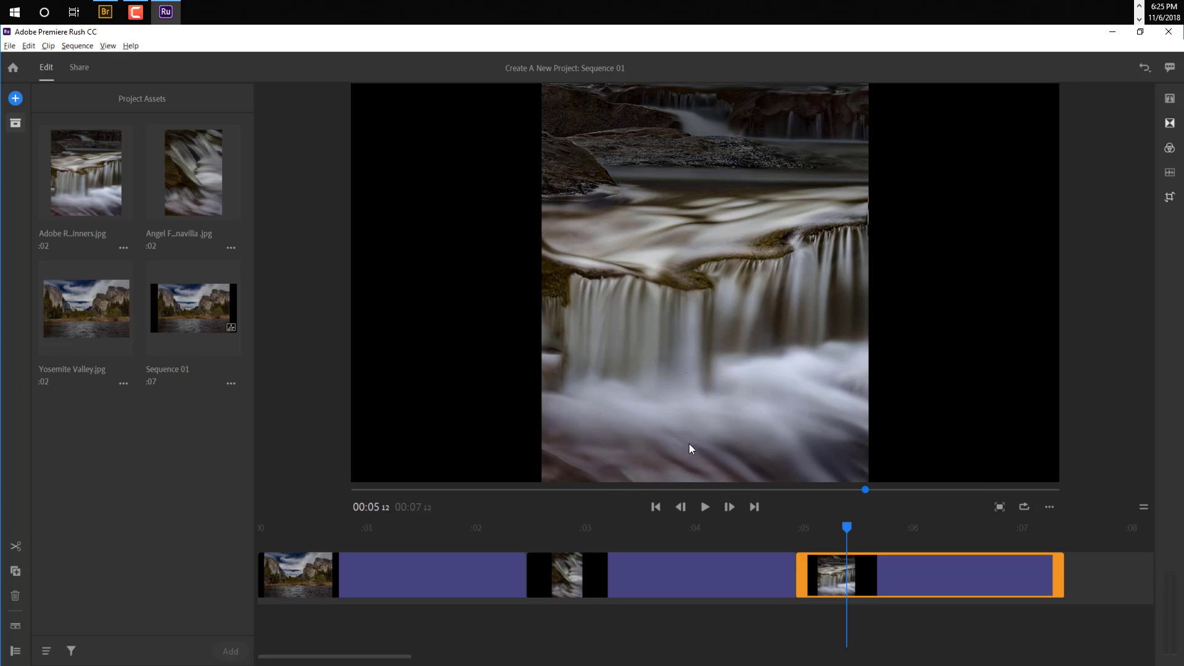
mouse_move(707, 401)
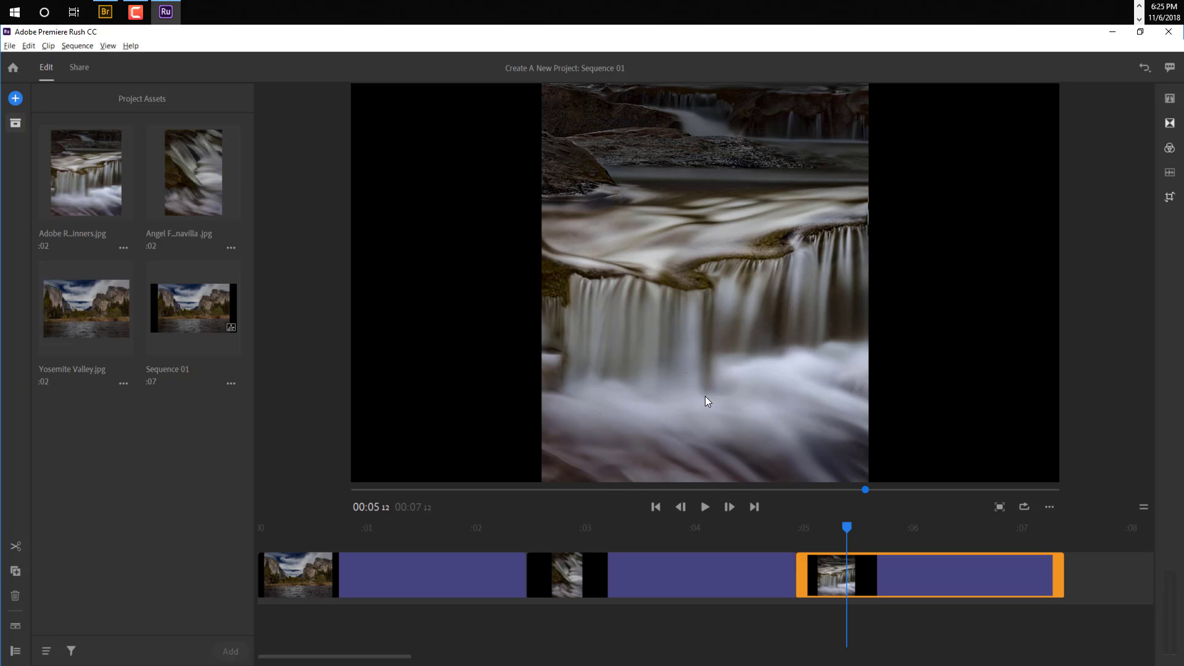
mouse_move(694, 403)
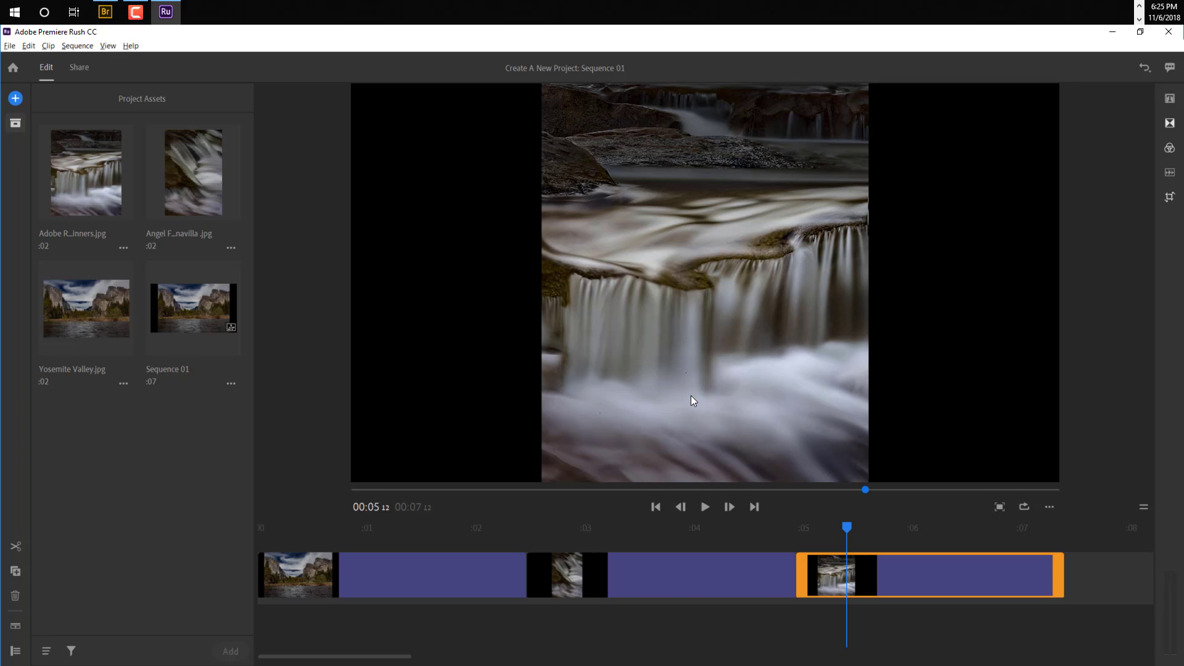
mouse_move(194, 138)
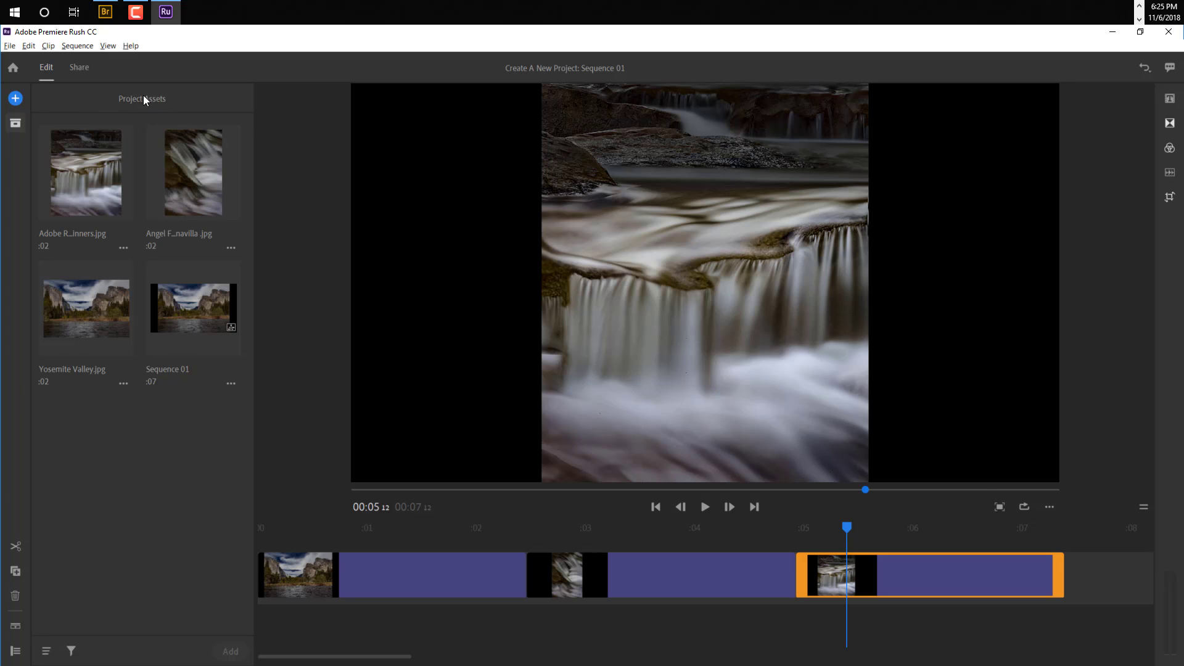
mouse_move(16, 98)
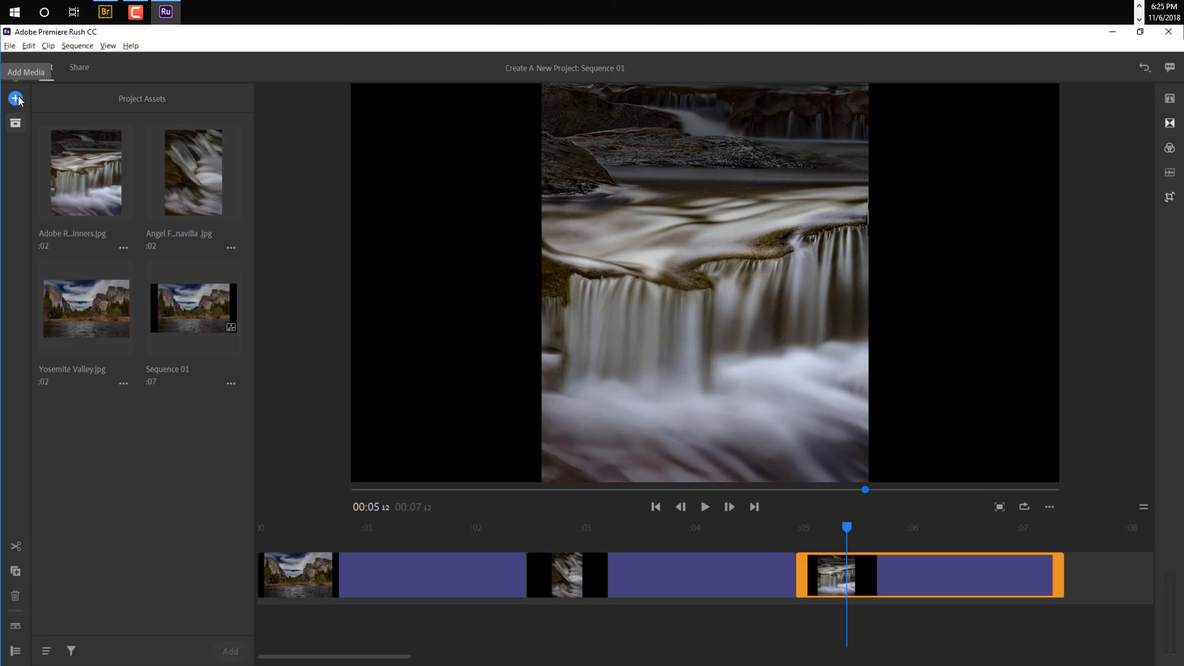
Step: Browse media and go up to the Adobe Rush Project folder's subfolders
left_click(14, 98)
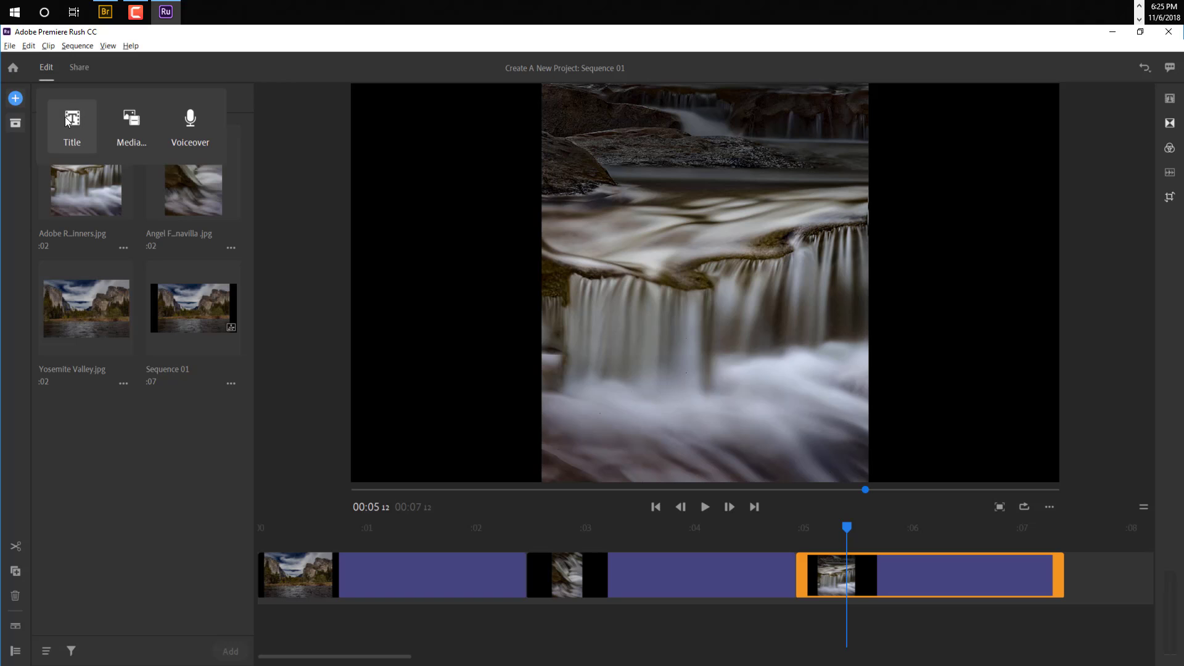
mouse_move(134, 124)
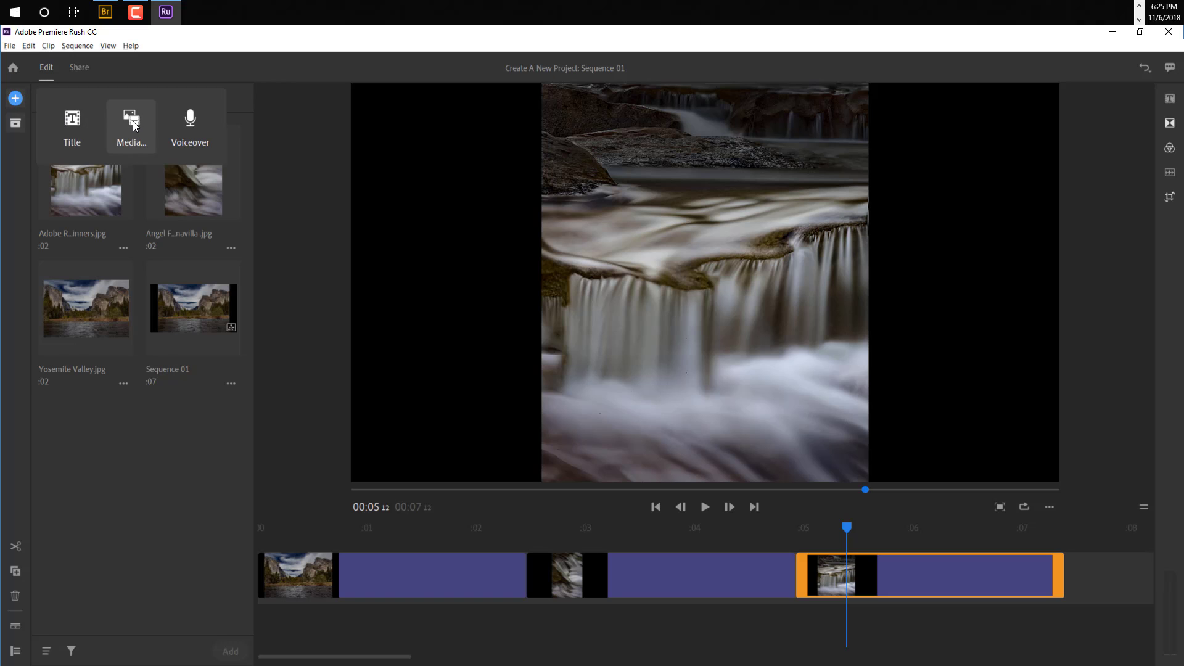
left_click(131, 120)
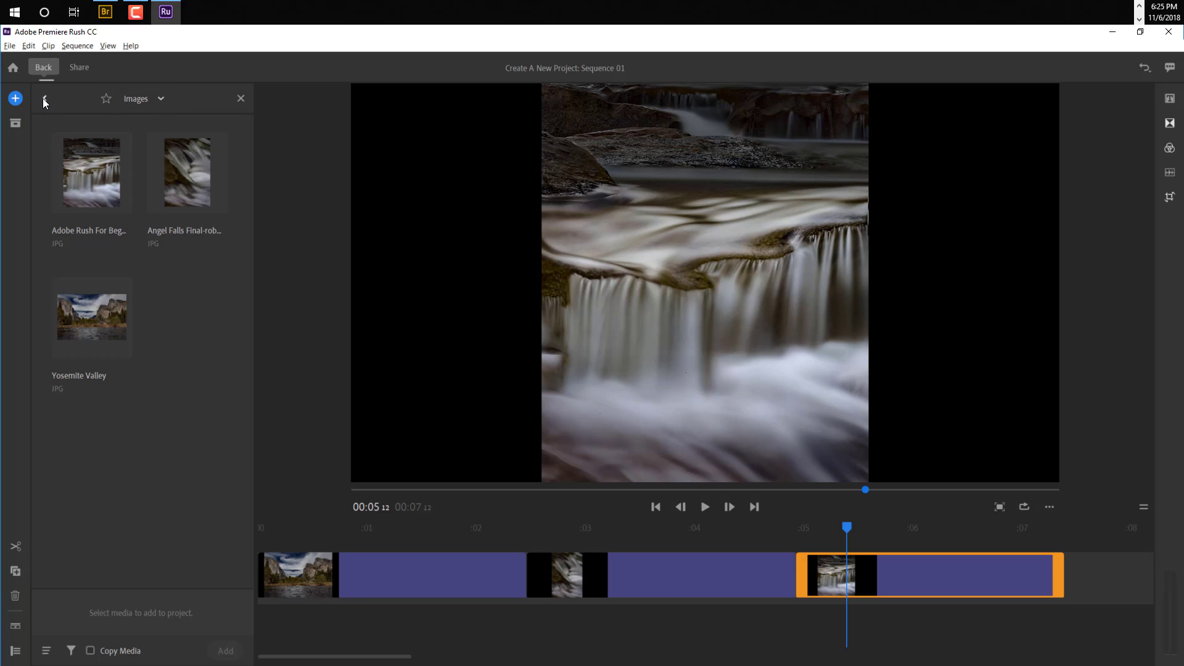
left_click(44, 98)
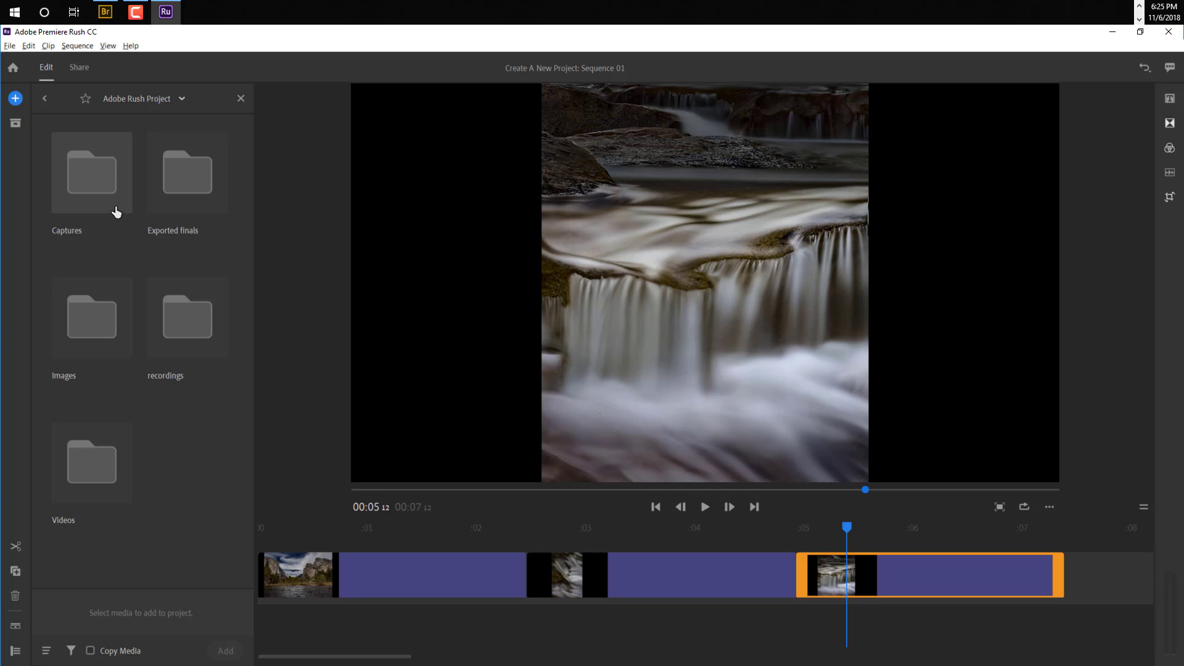
mouse_move(90, 293)
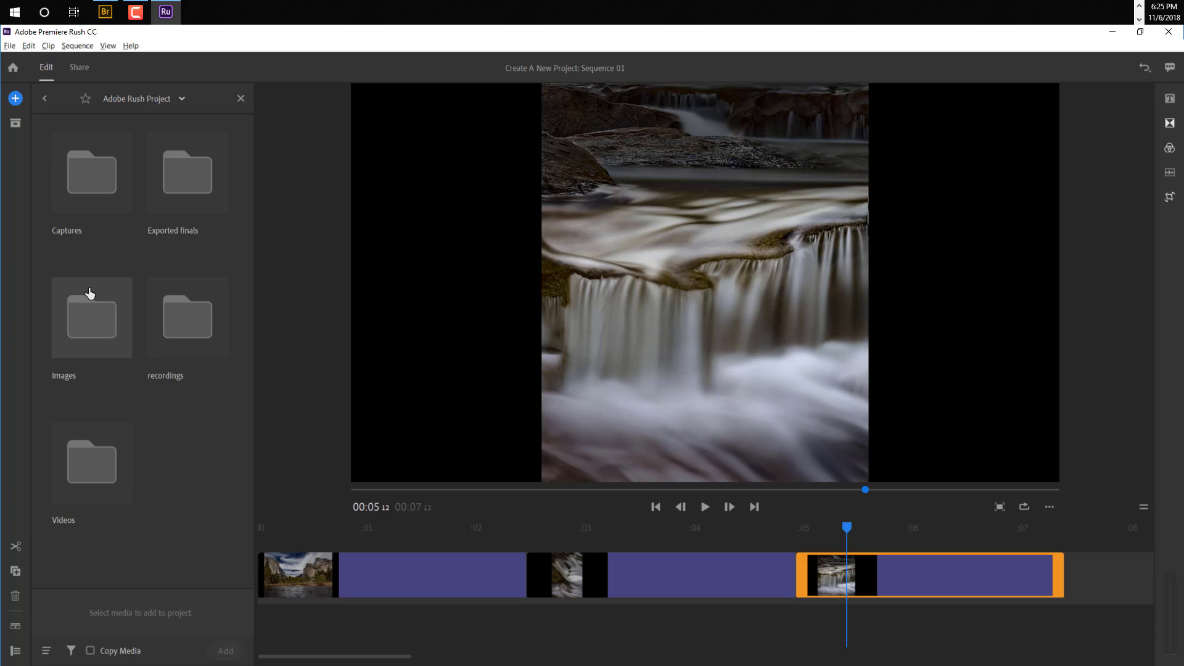
mouse_move(93, 474)
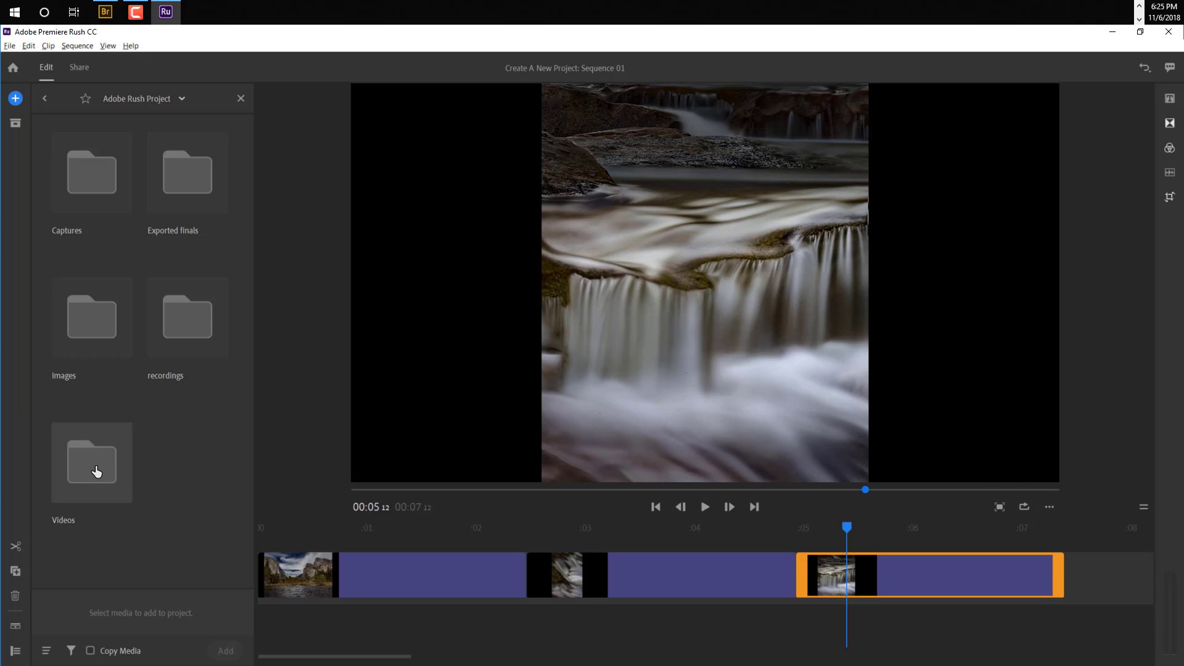
Step: Open the Videos folder and select the MVI_7755 waterfall clip
double_click(92, 463)
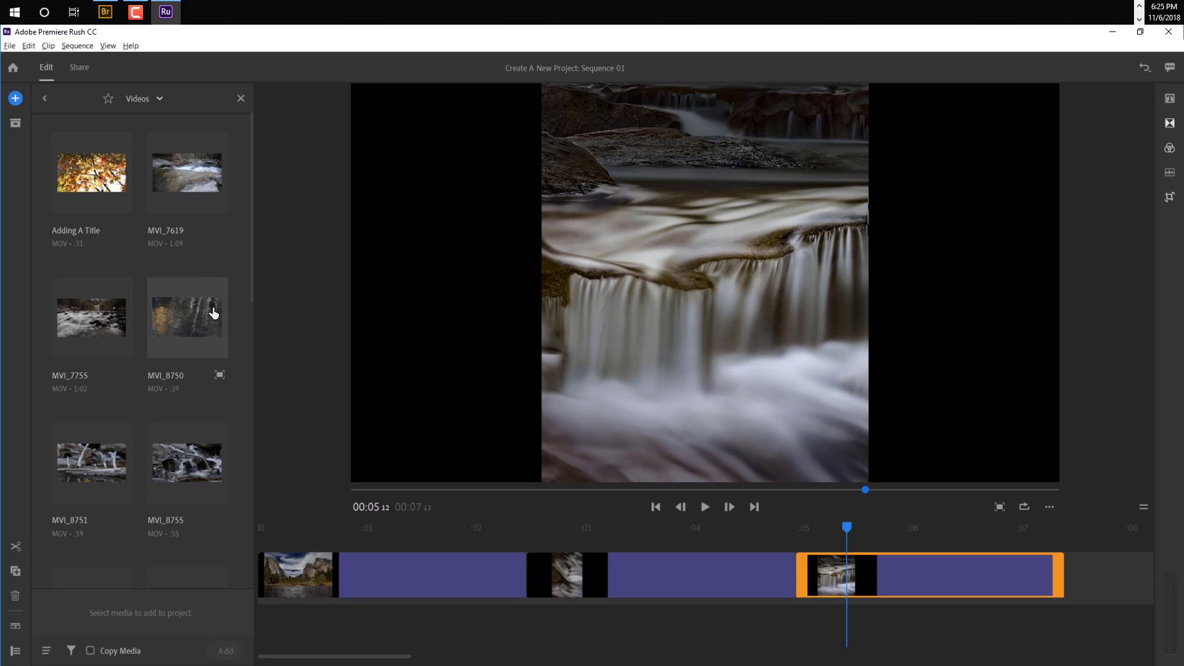
mouse_move(242, 298)
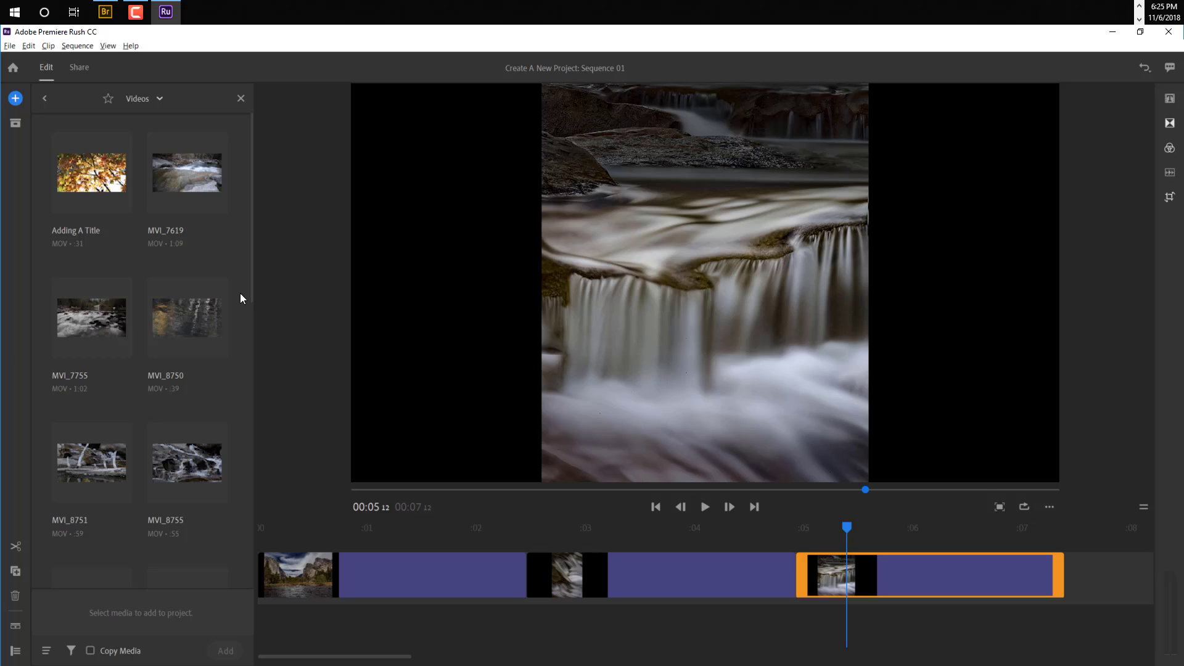
left_click(92, 318)
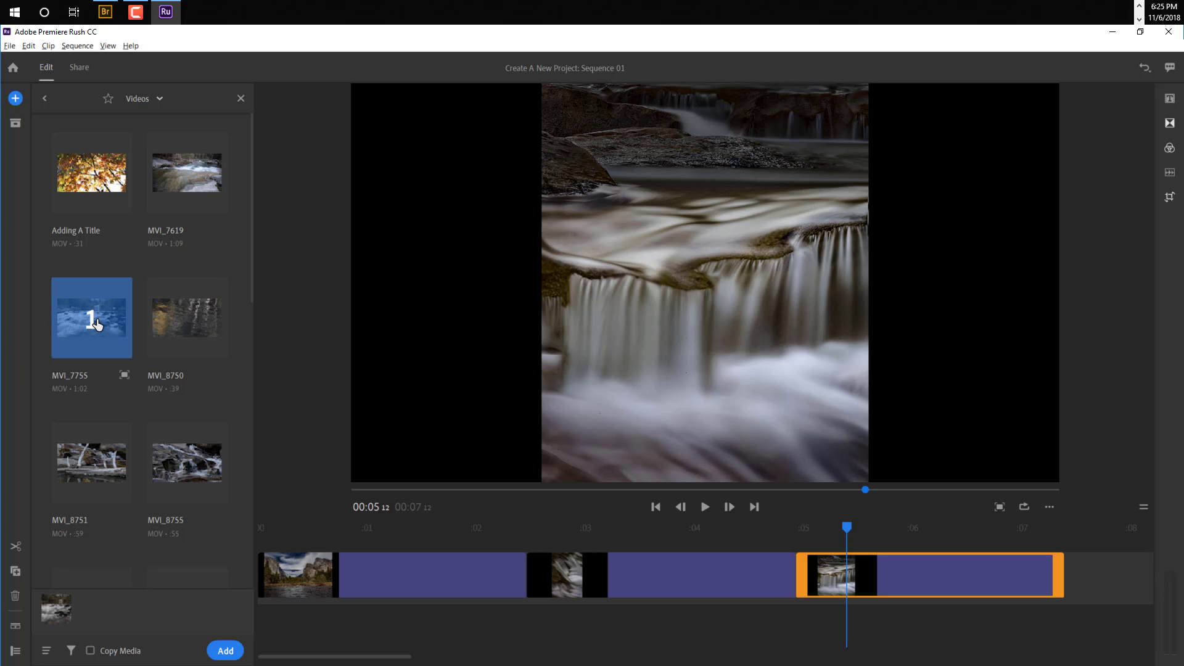
mouse_move(90, 327)
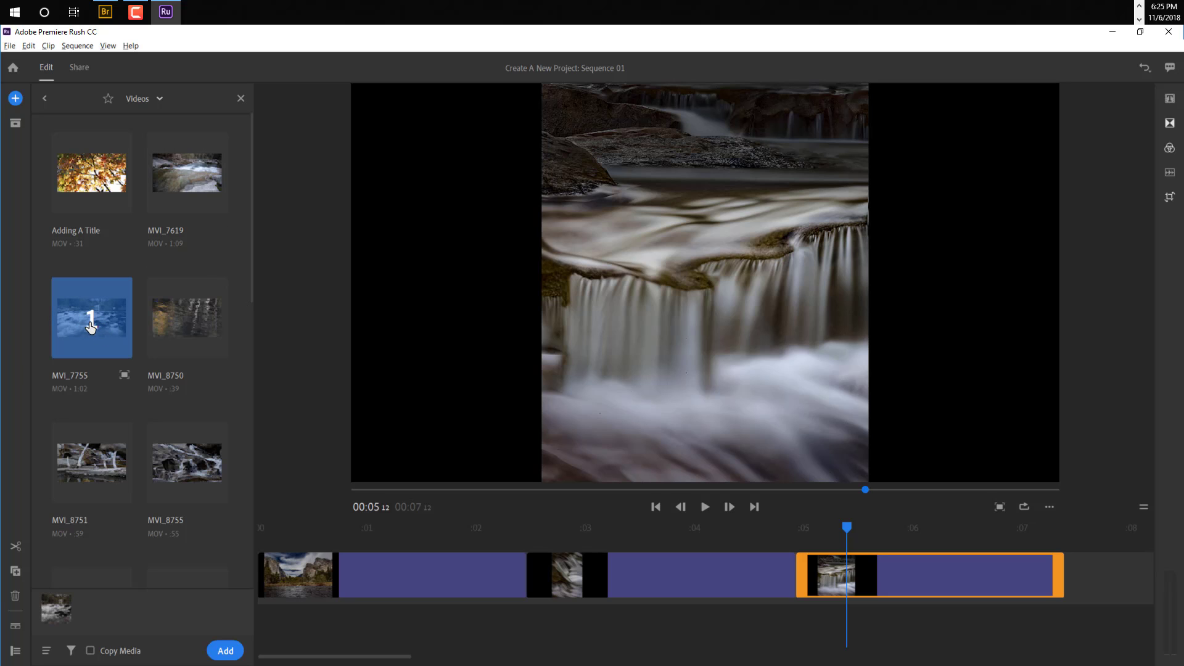
mouse_move(83, 339)
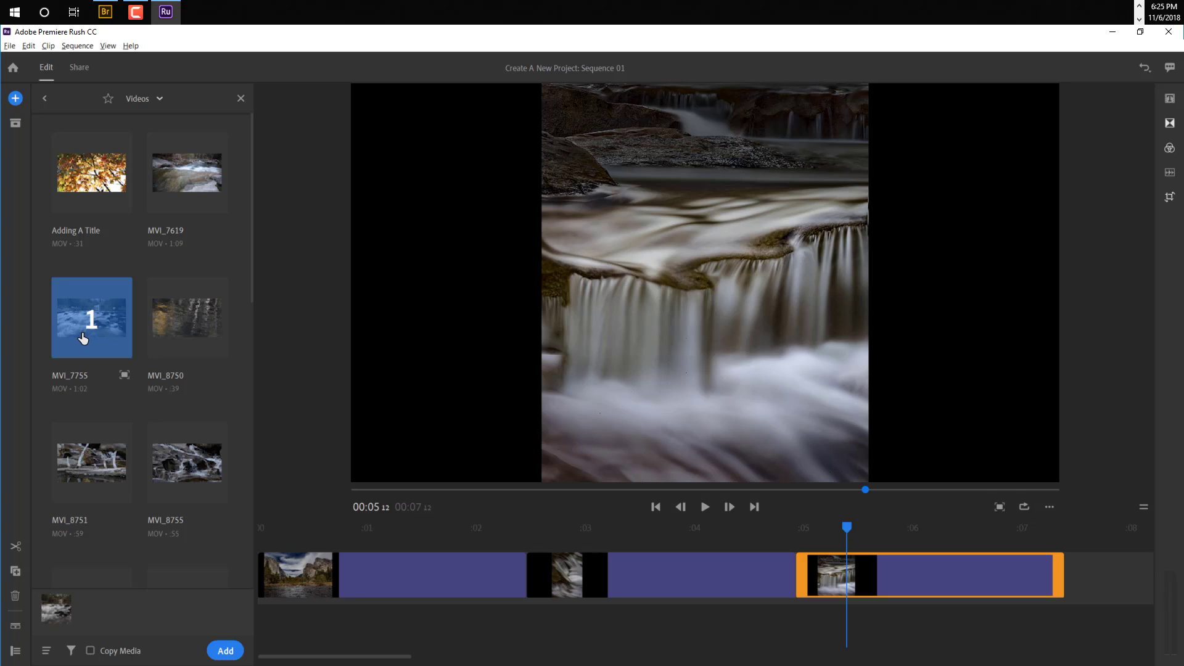
mouse_move(81, 344)
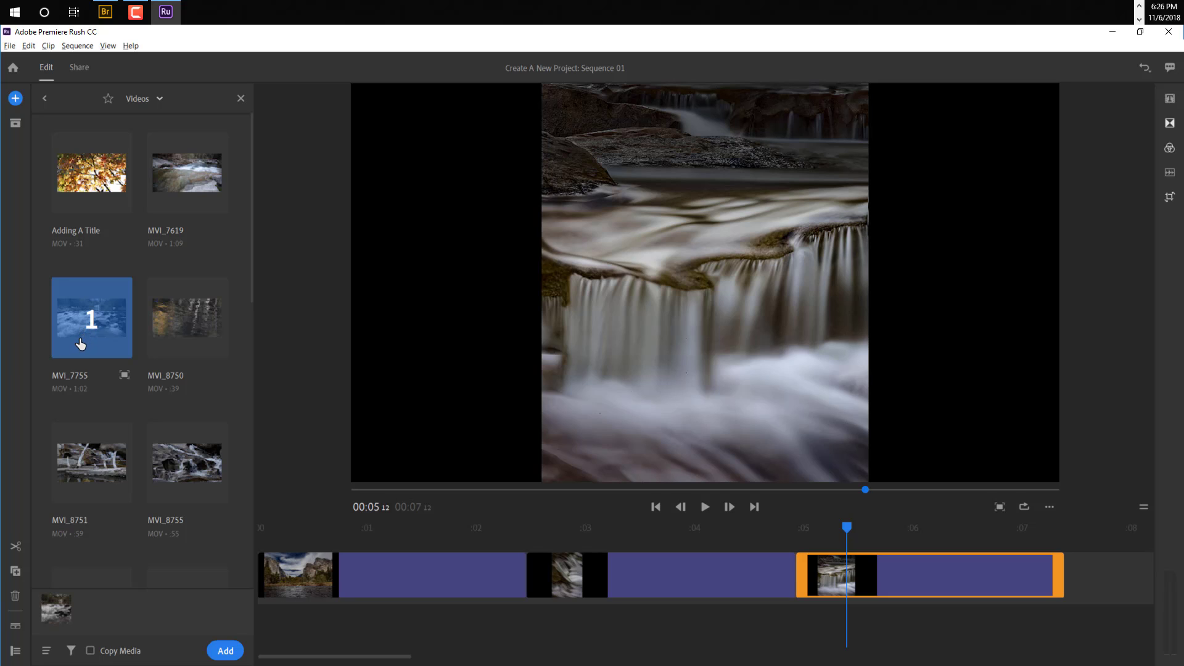
mouse_move(92, 349)
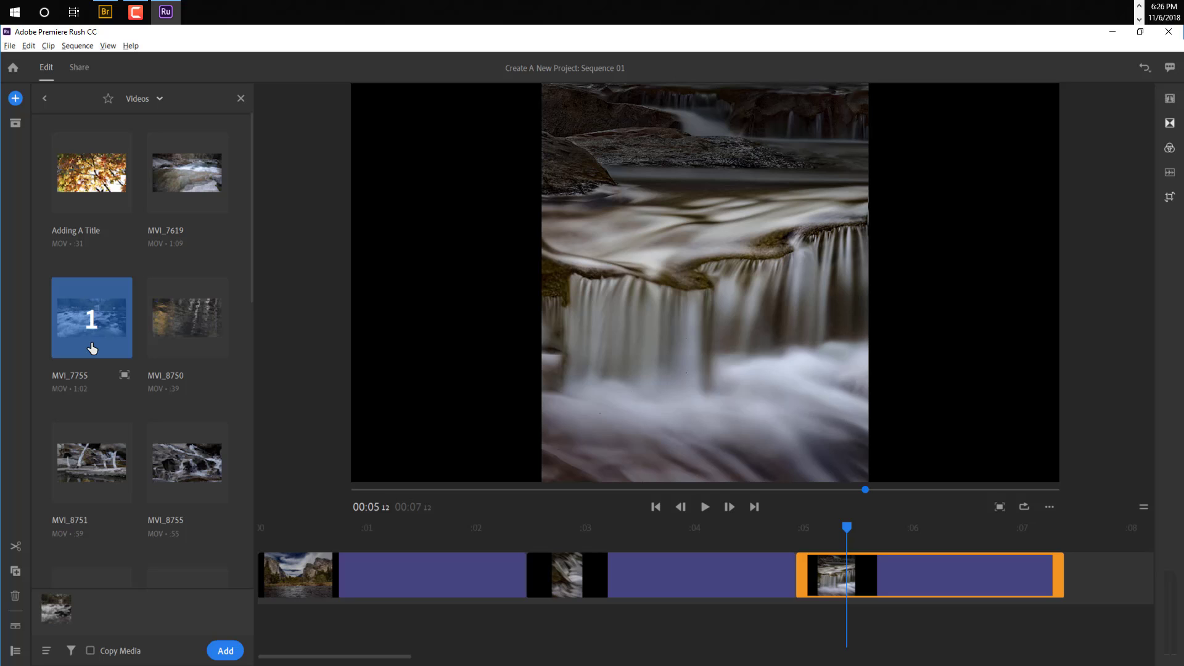
mouse_move(93, 331)
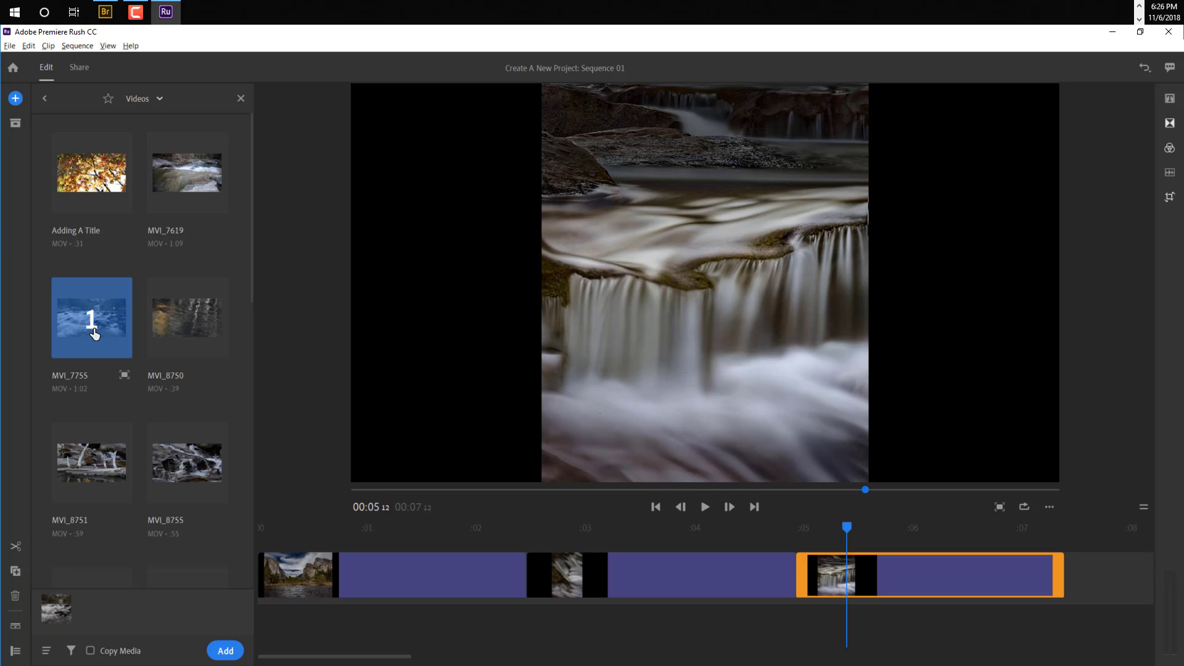
mouse_move(78, 318)
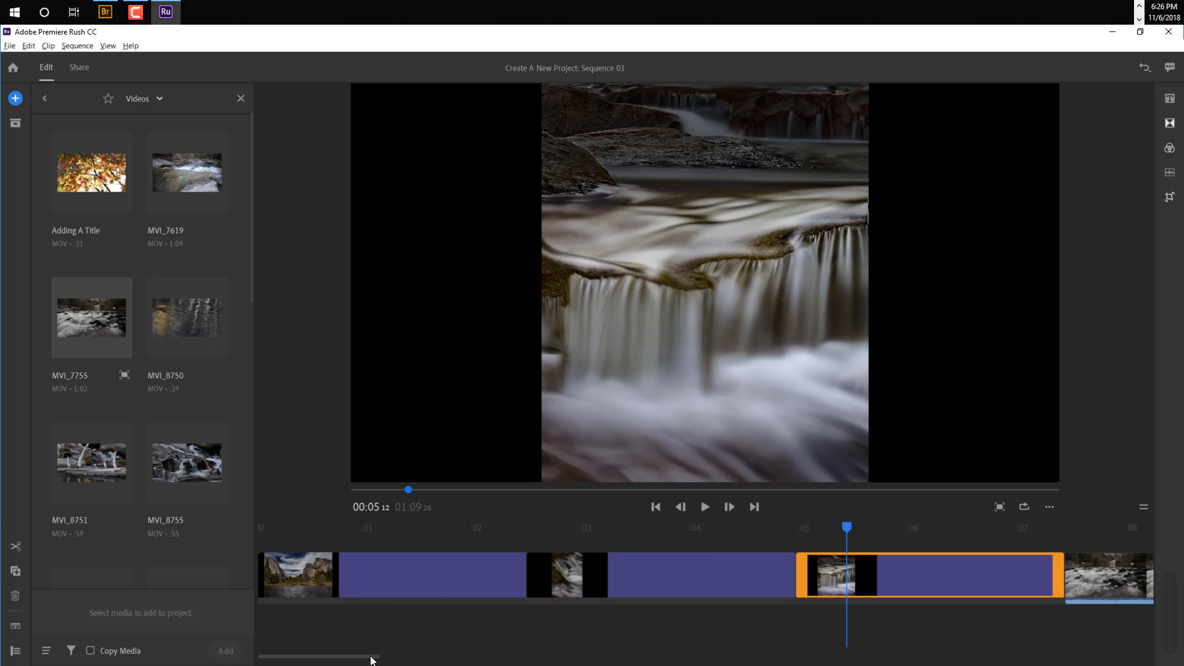
mouse_move(913, 576)
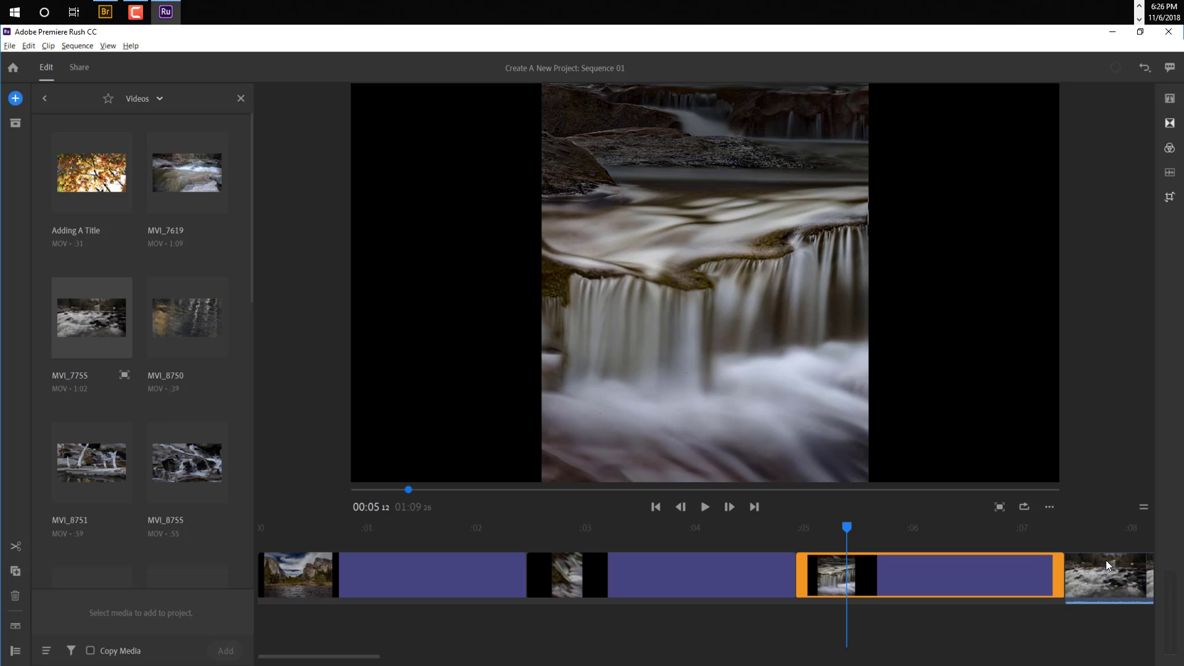
mouse_move(1029, 559)
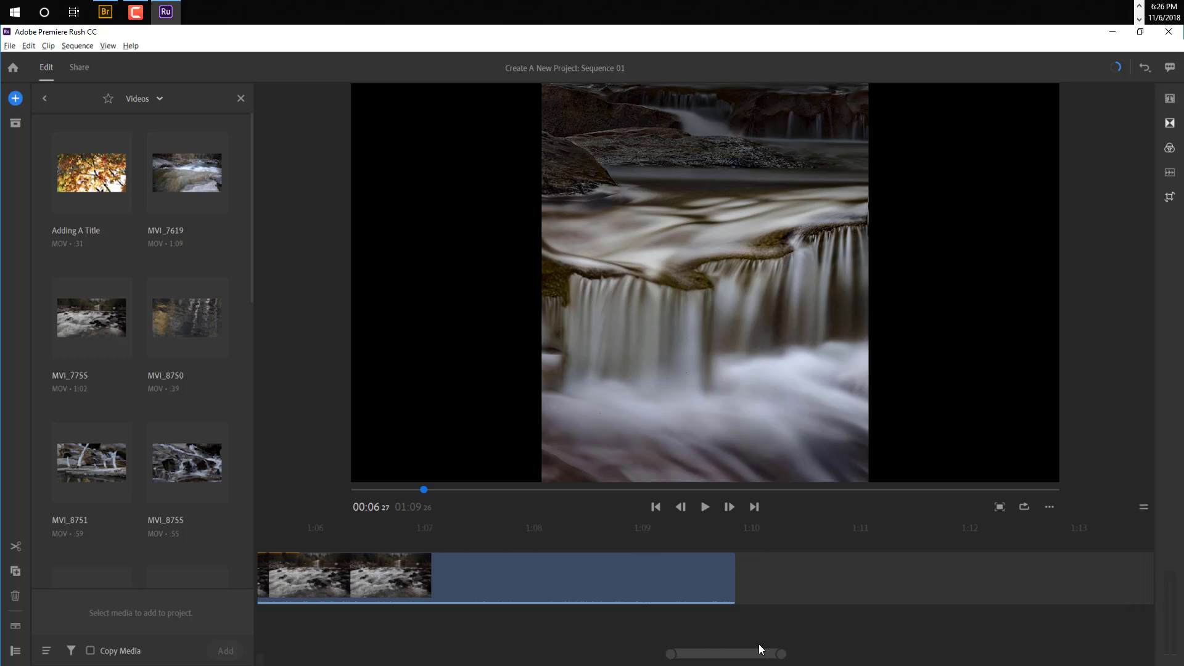
Step: Drag the timeline zoom bar handles out until all images and the waterfall clip show
left_click_drag(725, 653, 812, 657)
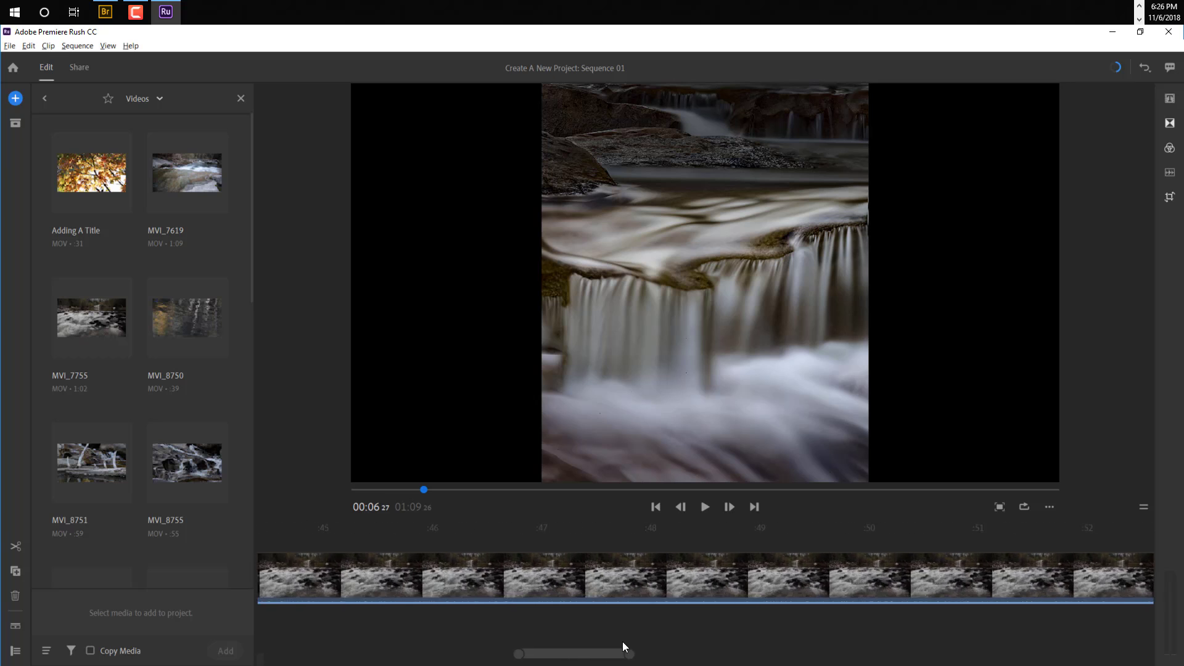
left_click_drag(623, 653, 593, 653)
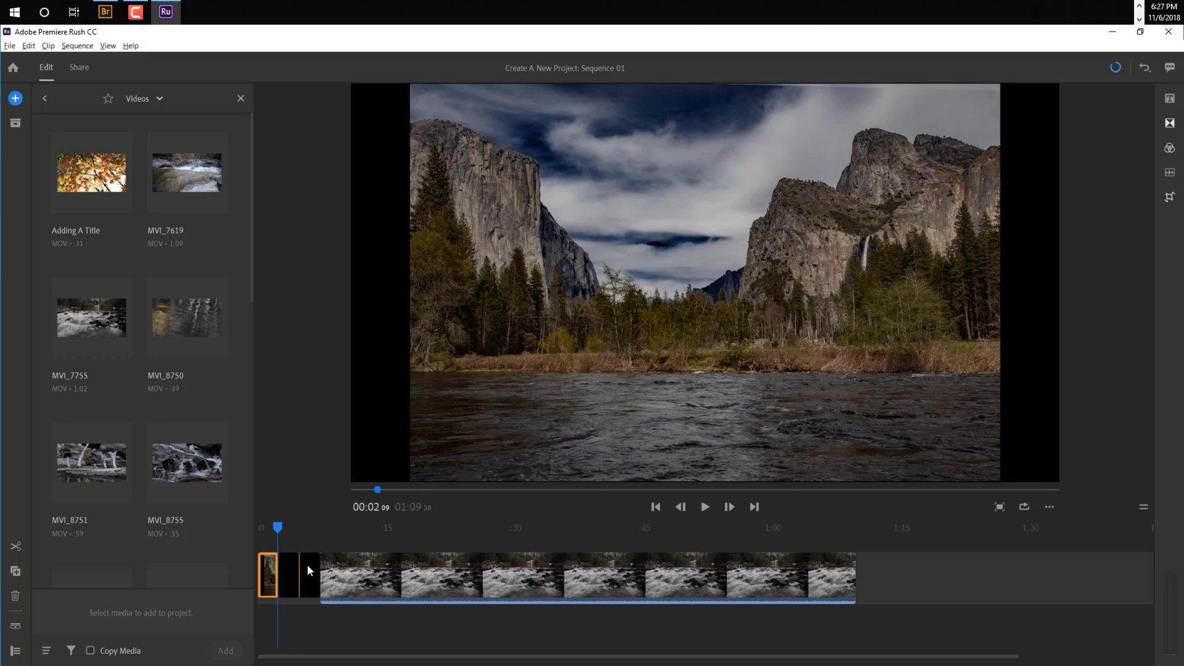
Step: Select and remove the two image clips between Yosemite Valley and the waterfall video
left_click(309, 575)
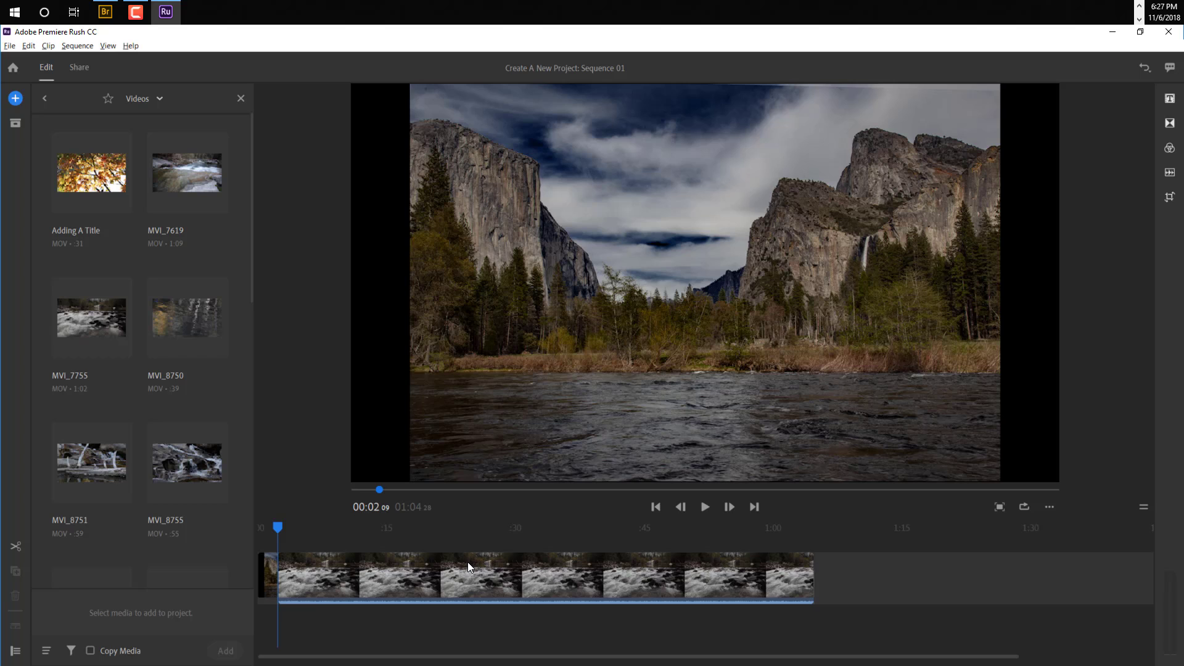
mouse_move(544, 536)
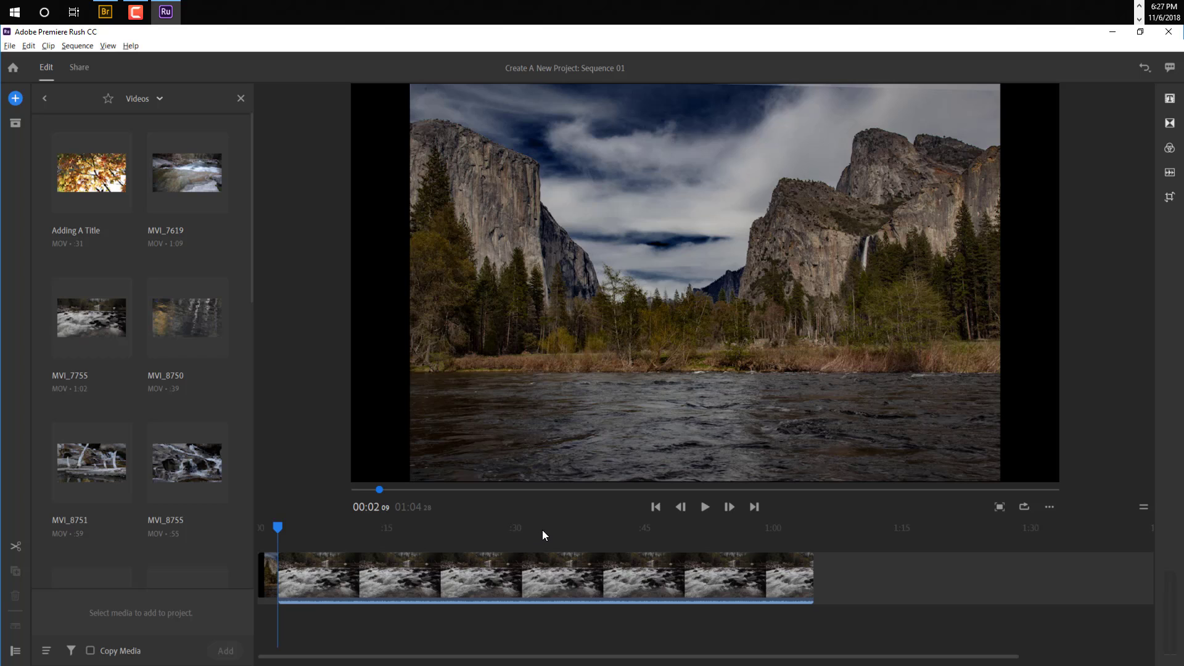
mouse_move(269, 168)
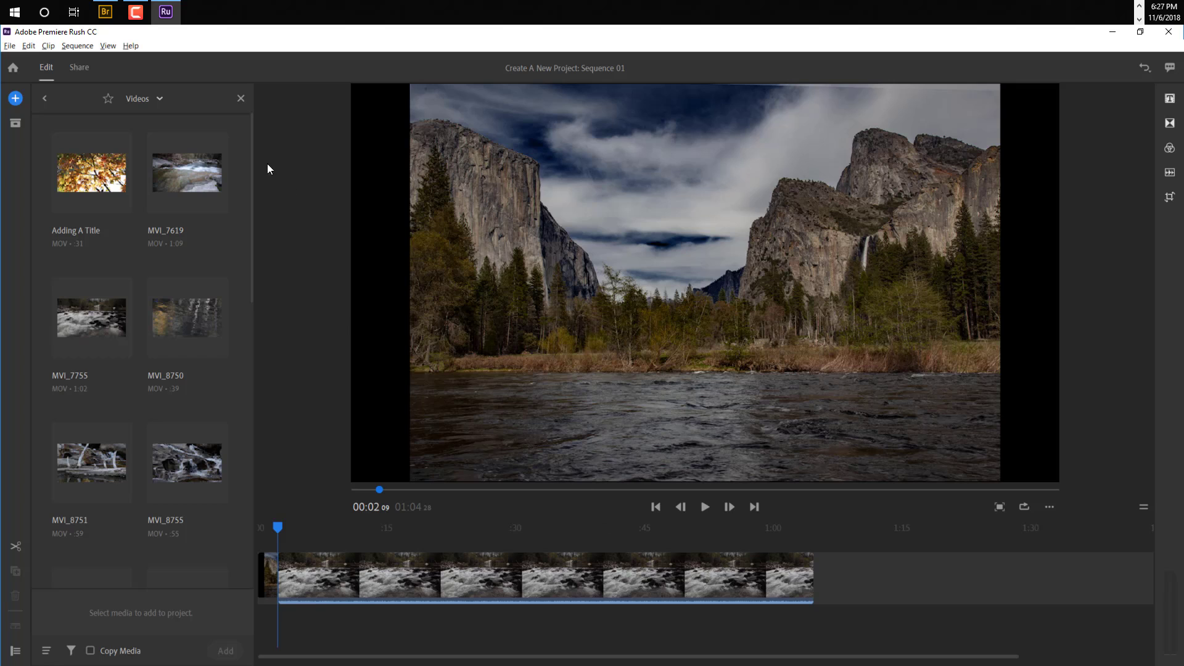